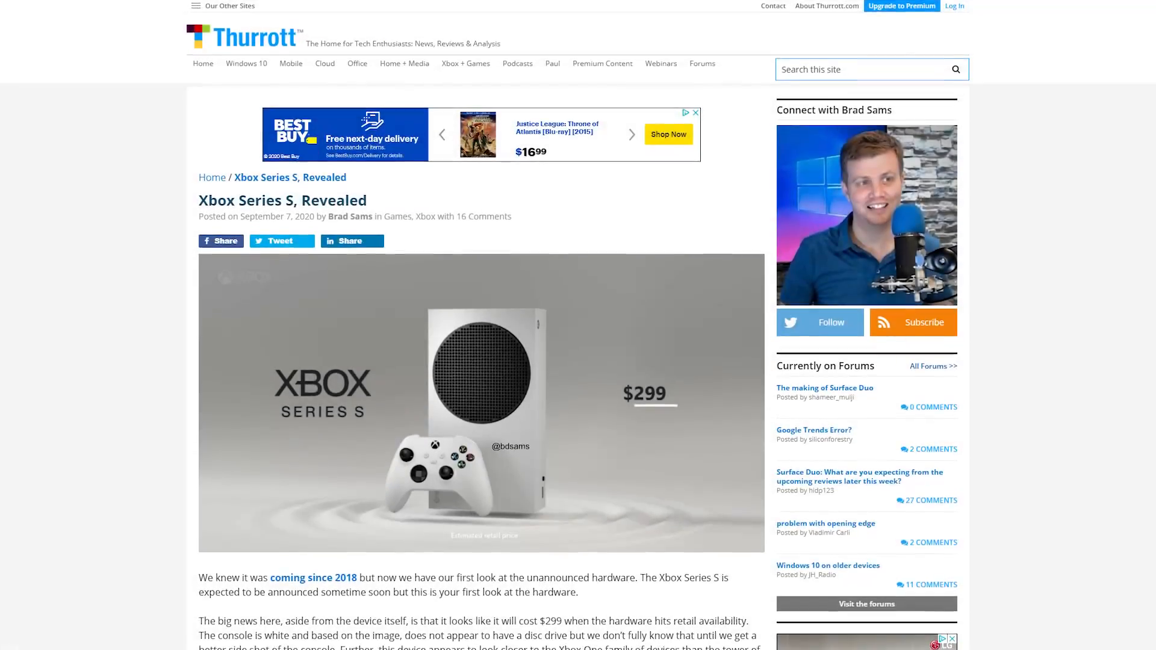
{"action": "scroll", "scroll_direction": "down", "scroll_amount": 3}
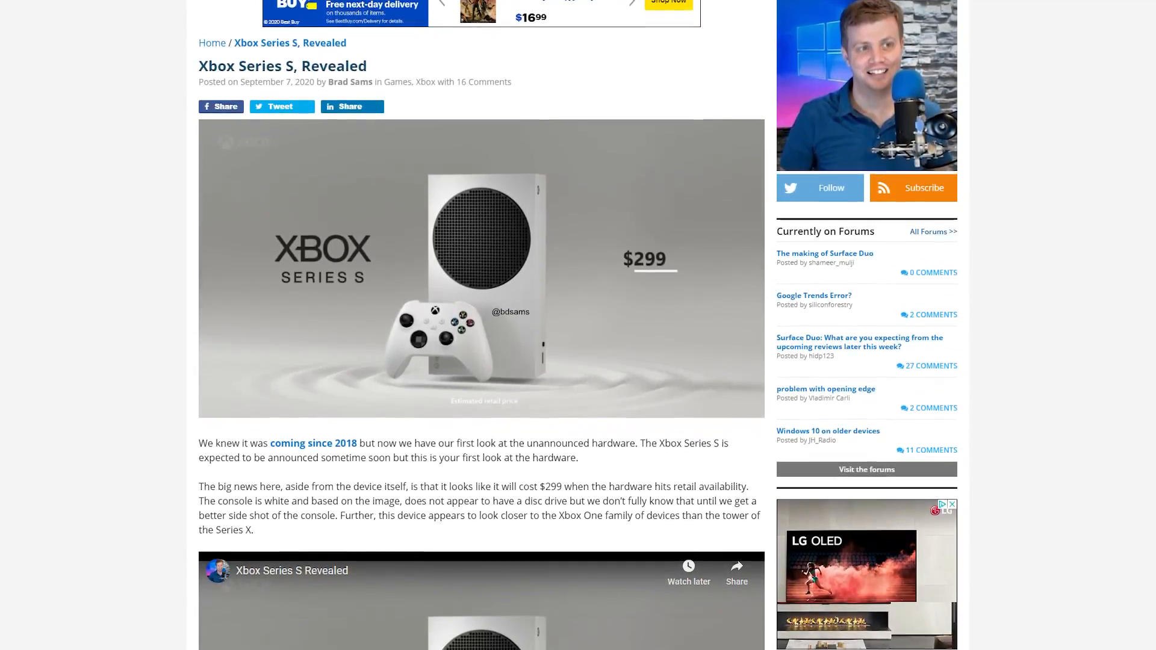
{"action": "scroll", "scroll_direction": "down", "scroll_amount": 3}
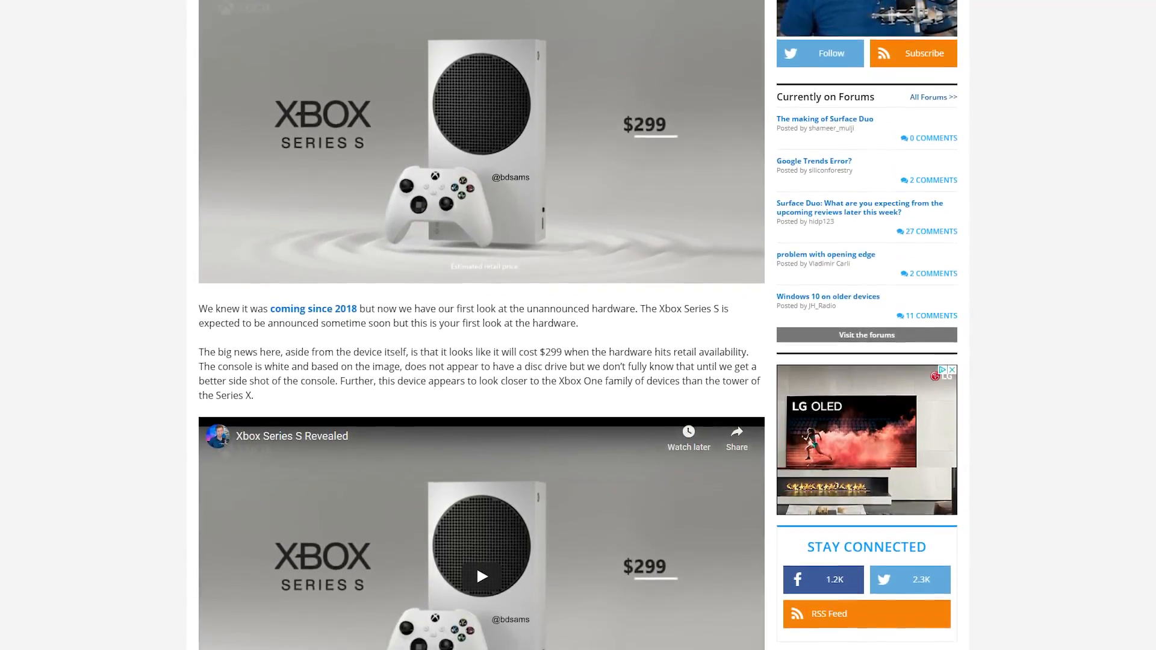
{"action": "scroll", "scroll_direction": "down", "scroll_amount": 3}
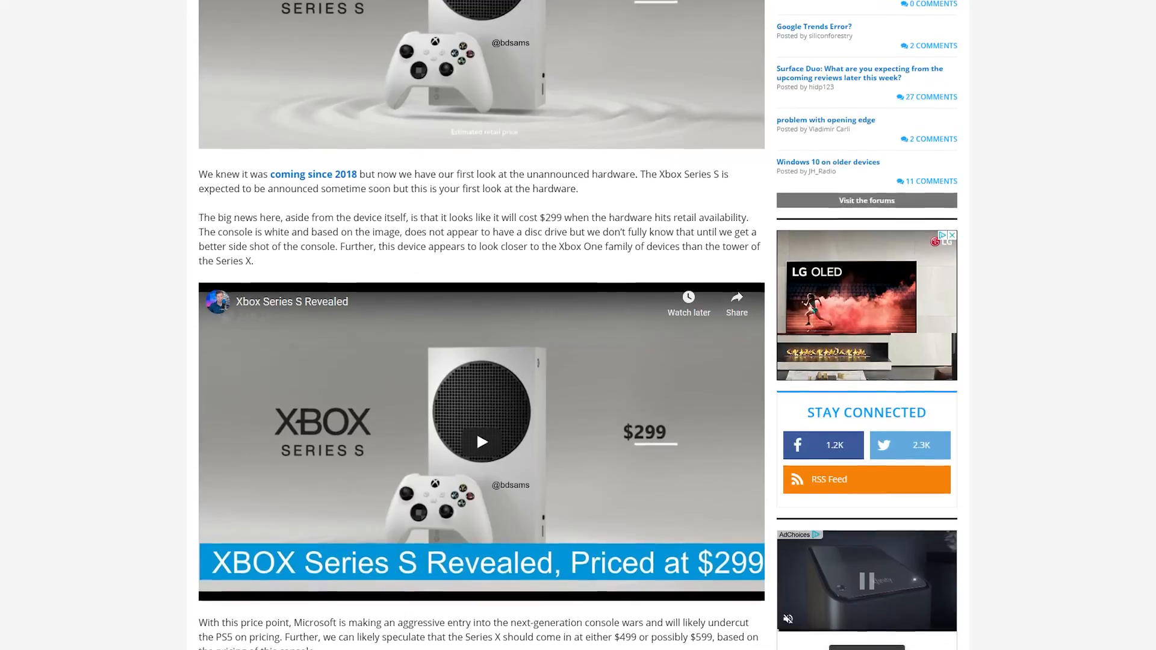
{"action": "scroll", "scroll_direction": "down", "scroll_amount": 3}
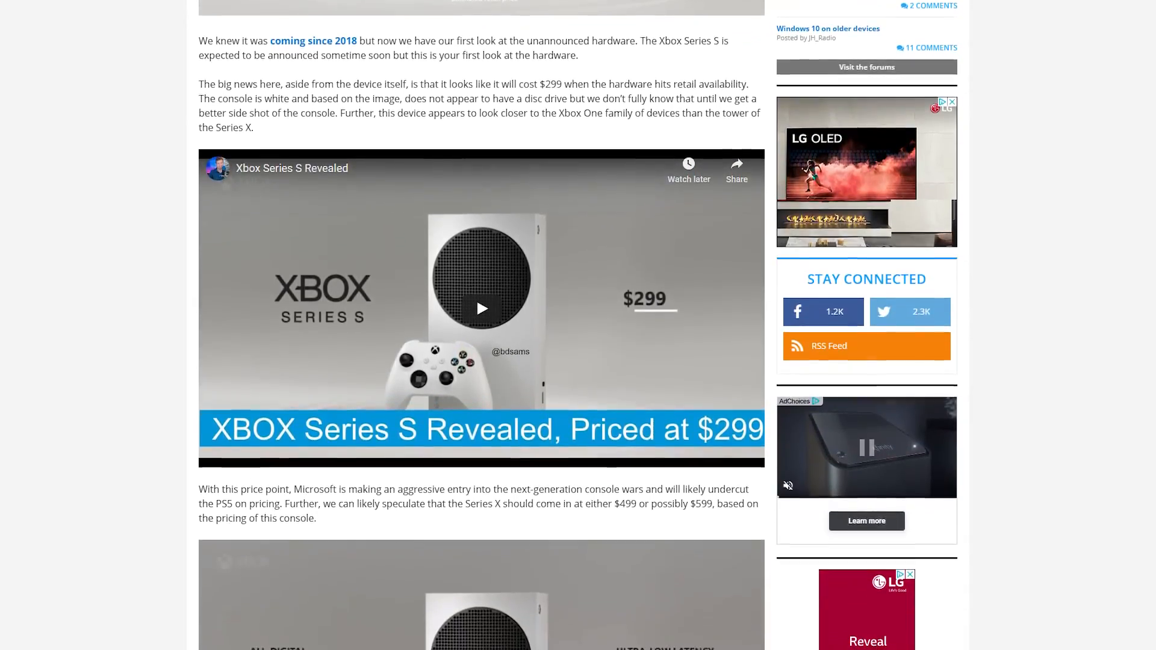
{"action": "scroll", "scroll_direction": "down", "scroll_amount": 3}
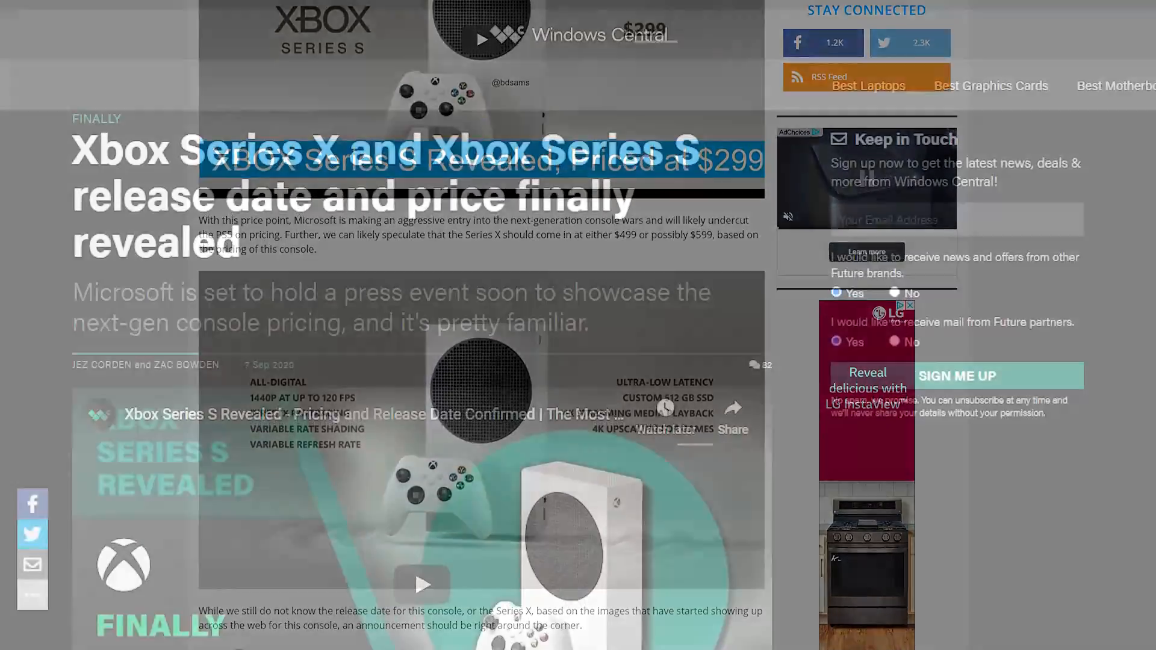
{"action": "scroll", "scroll_direction": "down", "scroll_amount": 3}
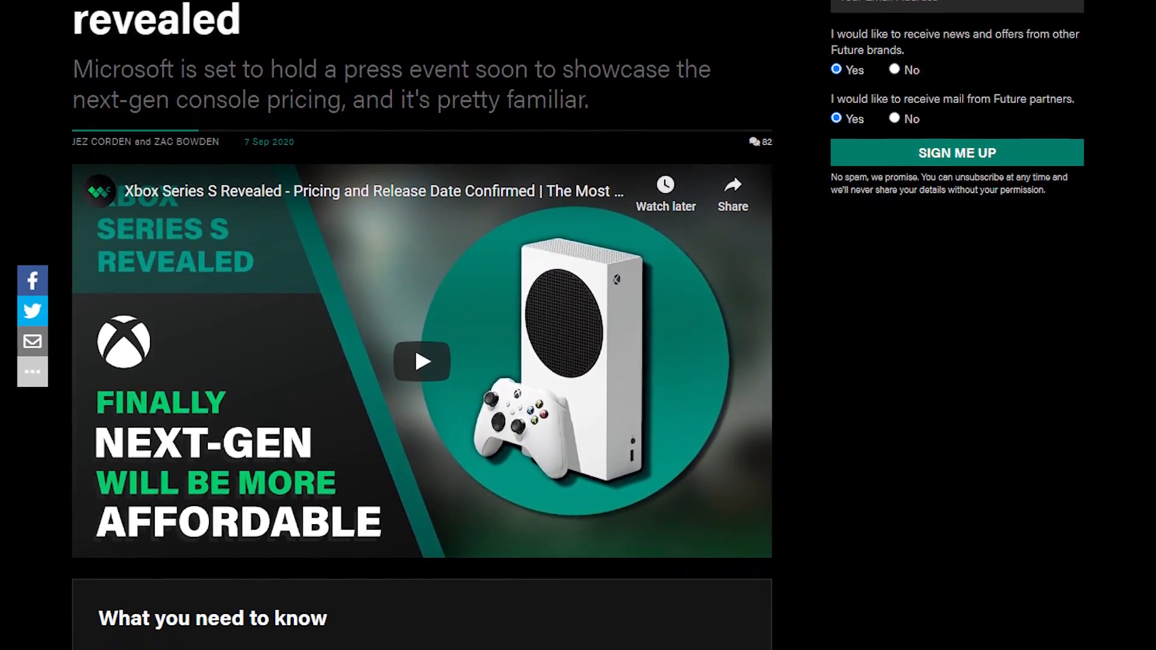
{"action": "scroll", "scroll_direction": "down", "scroll_amount": 3}
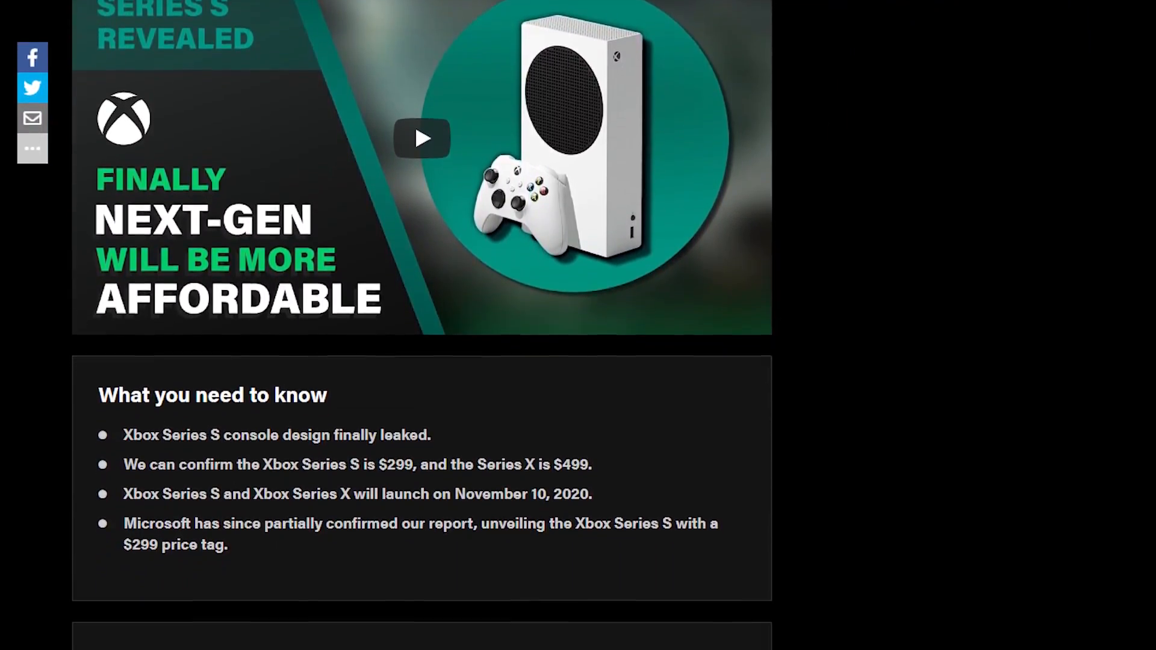
{"action": "scroll", "scroll_direction": "down", "scroll_amount": 3}
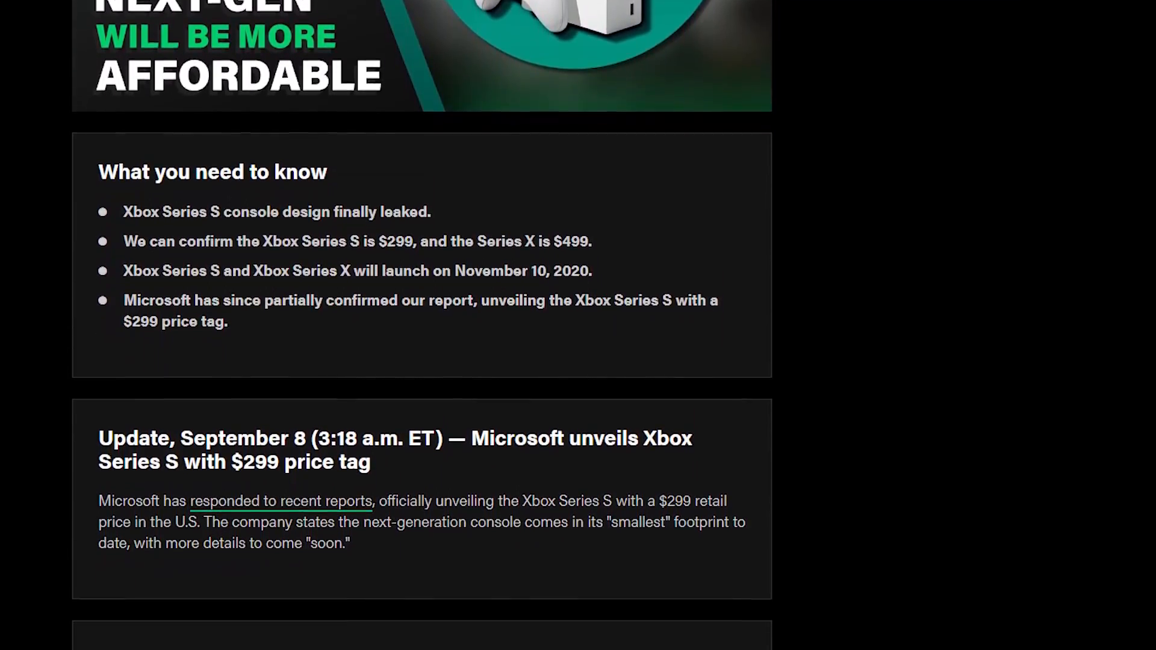
{"action": "scroll", "scroll_direction": "down", "scroll_amount": 3}
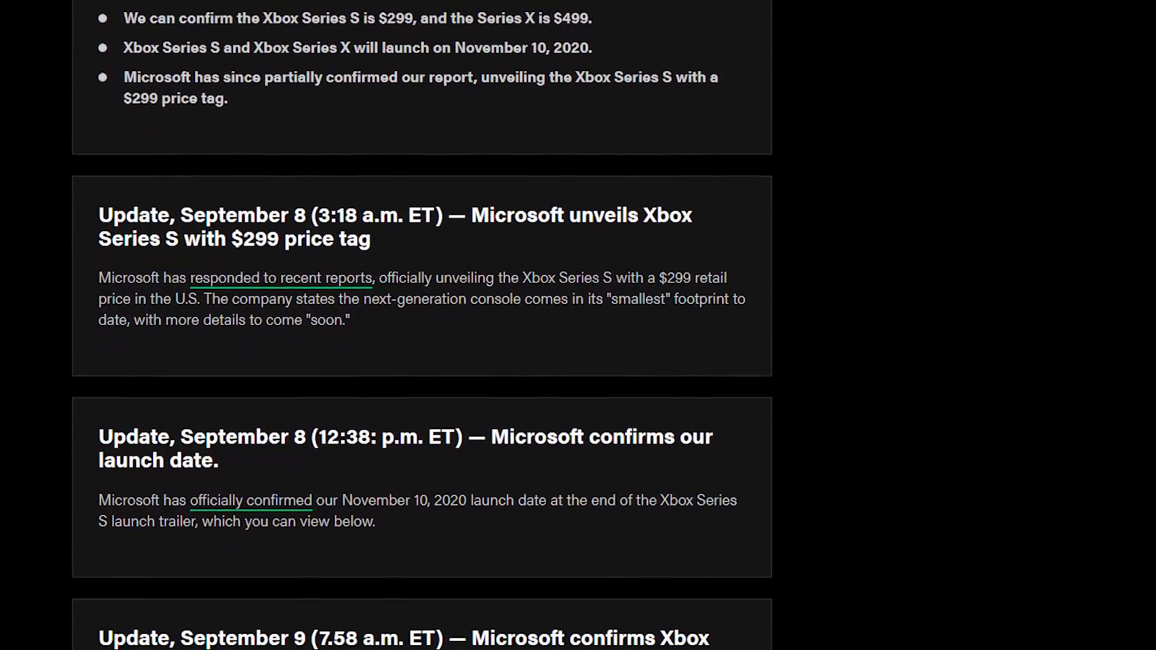
{"action": "scroll", "scroll_direction": "down", "scroll_amount": 3}
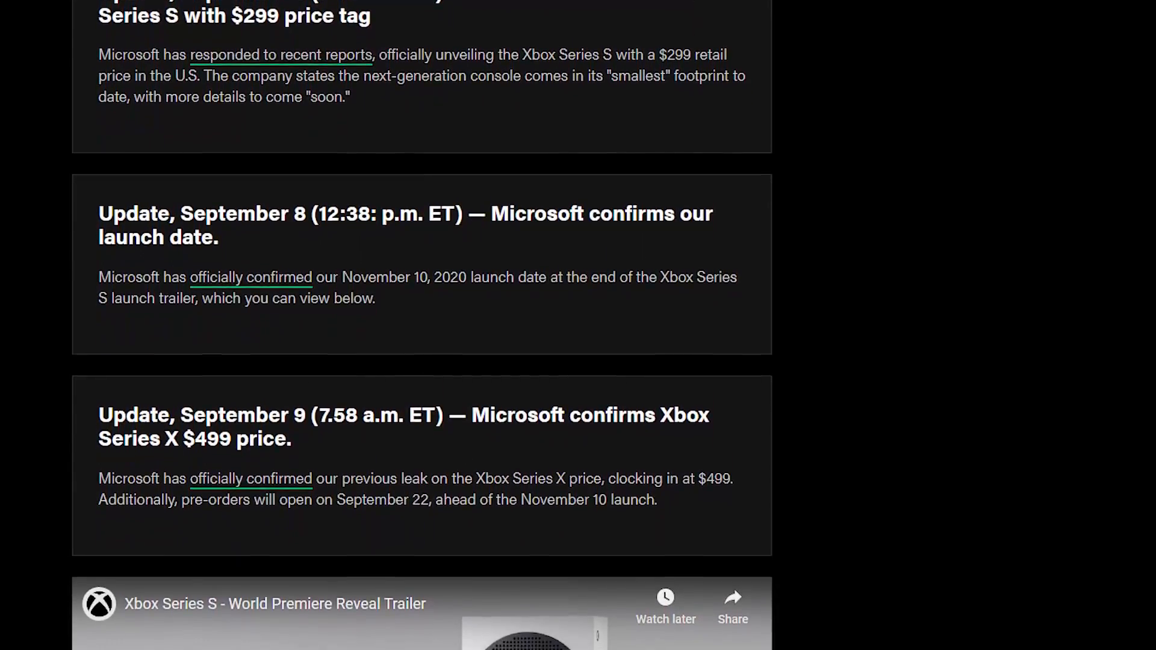
{"action": "scroll", "scroll_direction": "down", "scroll_amount": 3}
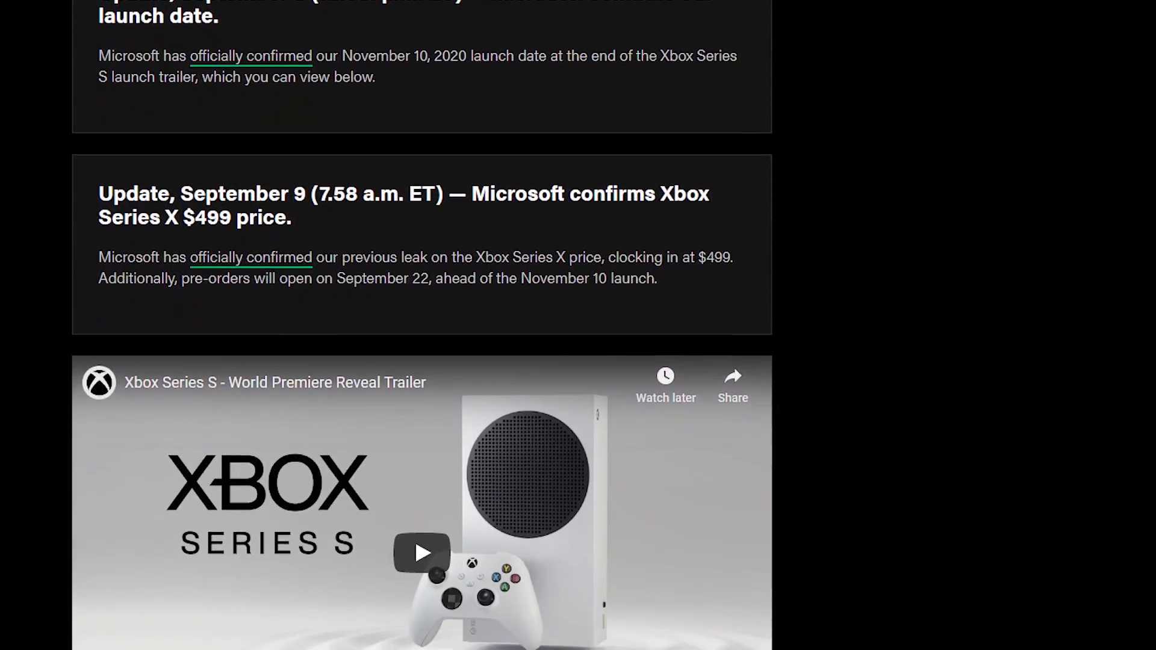
{"action": "scroll", "scroll_direction": "down", "scroll_amount": 3}
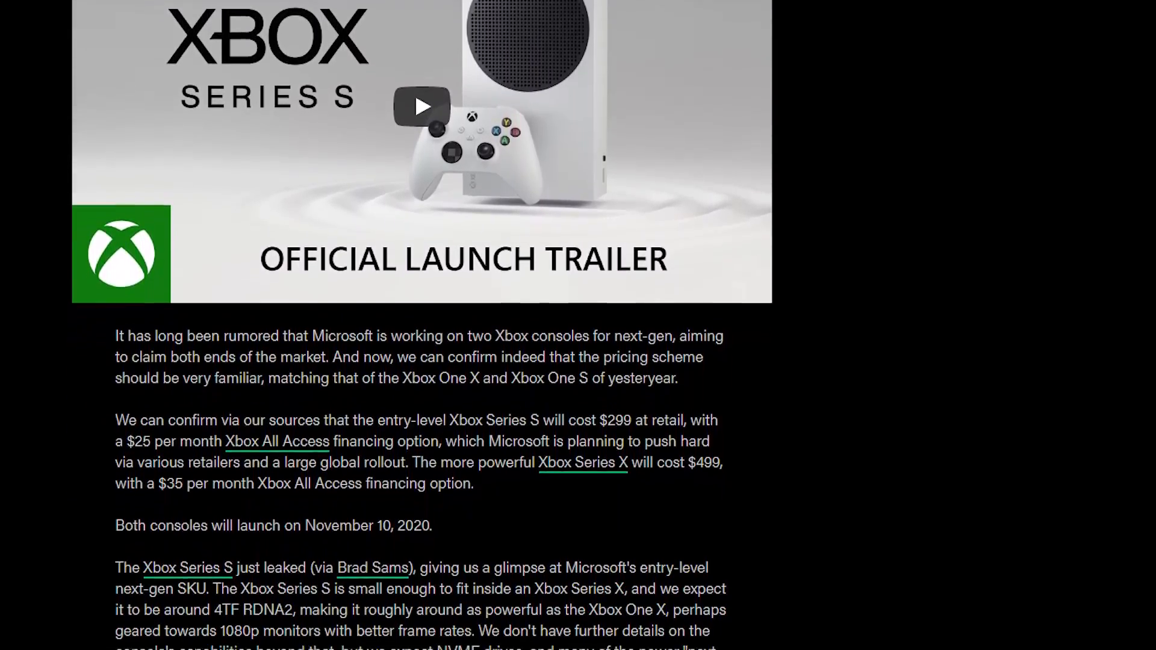
{"action": "scroll", "scroll_direction": "down", "scroll_amount": 3}
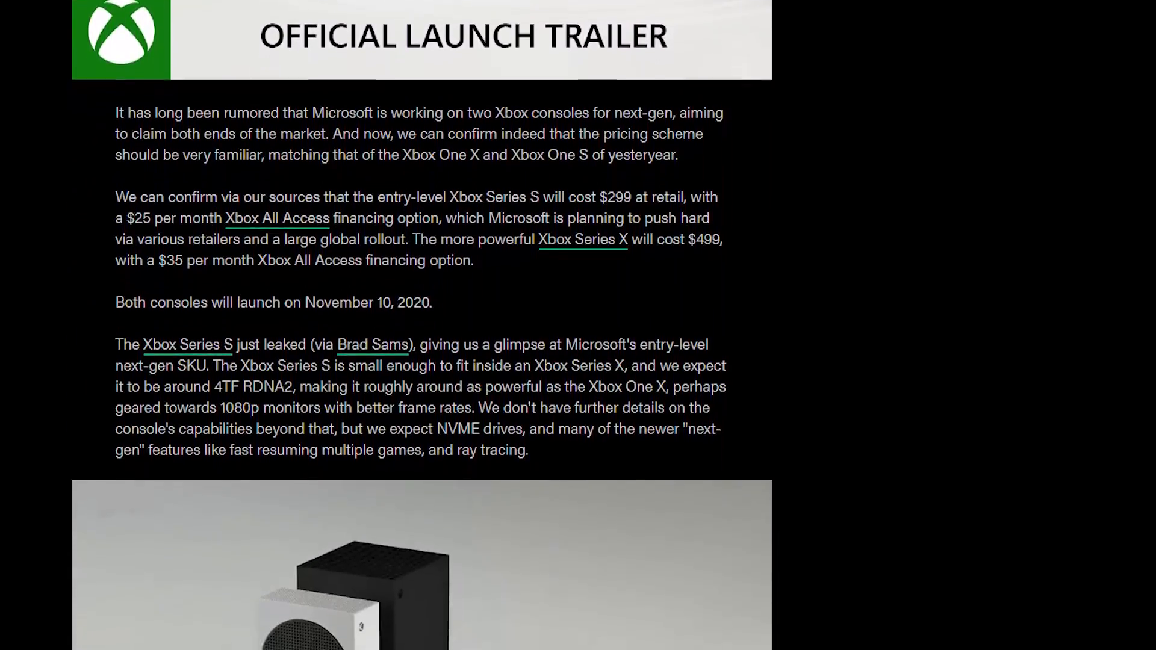
{"action": "scroll", "scroll_direction": "down", "scroll_amount": 3}
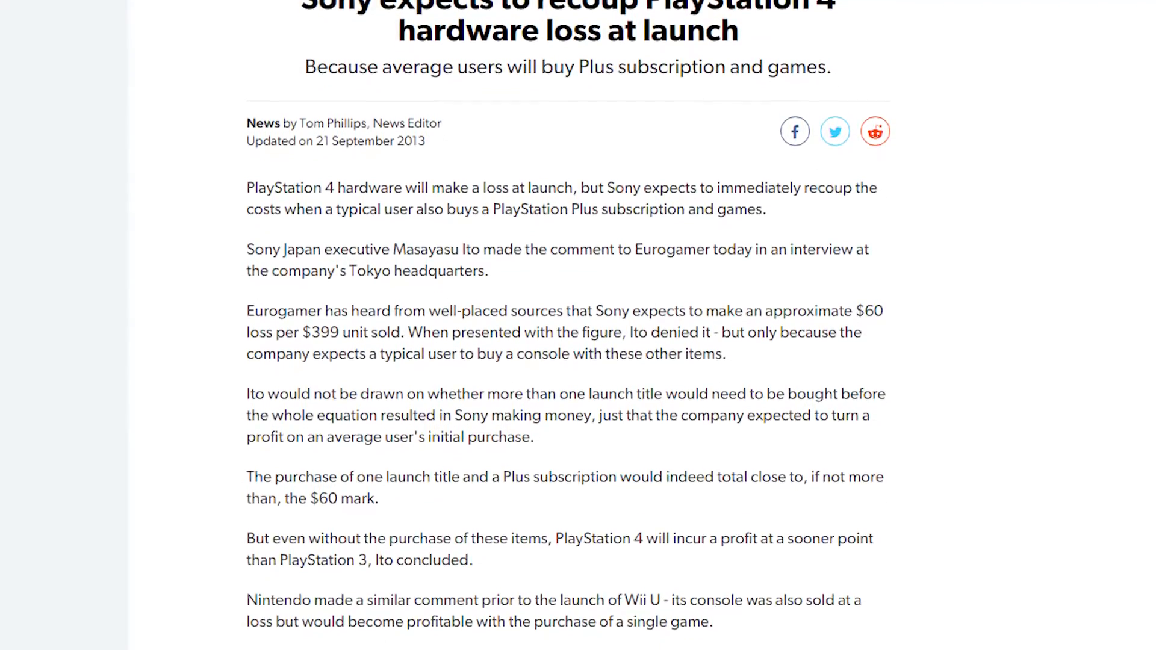
{"action": "scroll", "scroll_direction": "down", "scroll_amount": 3}
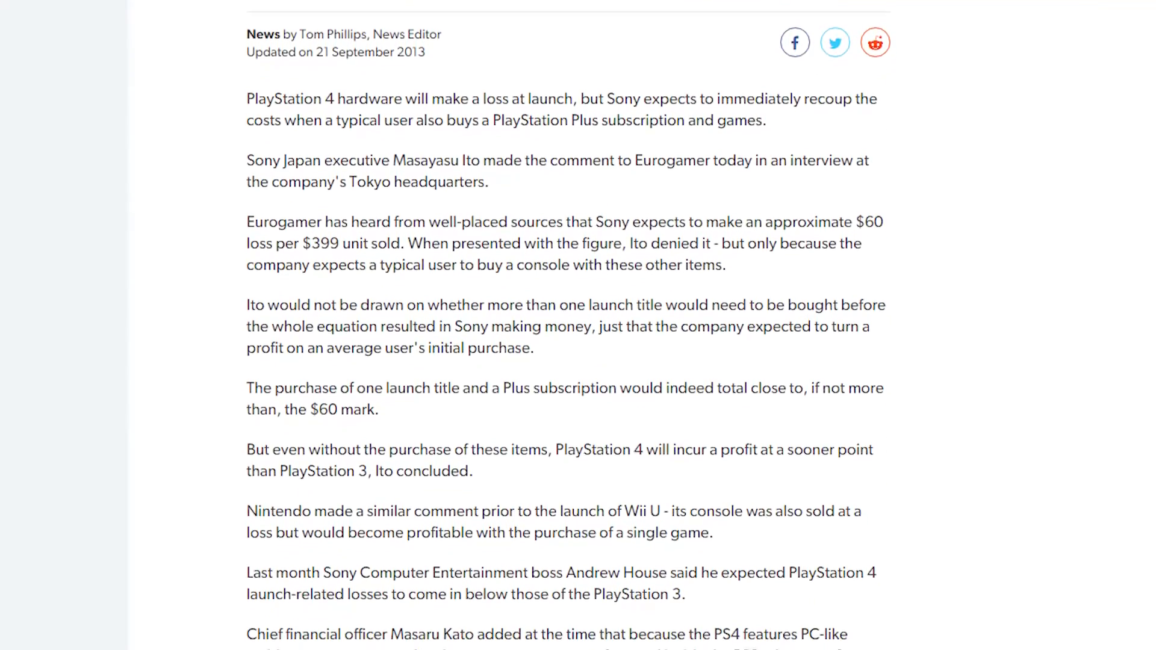